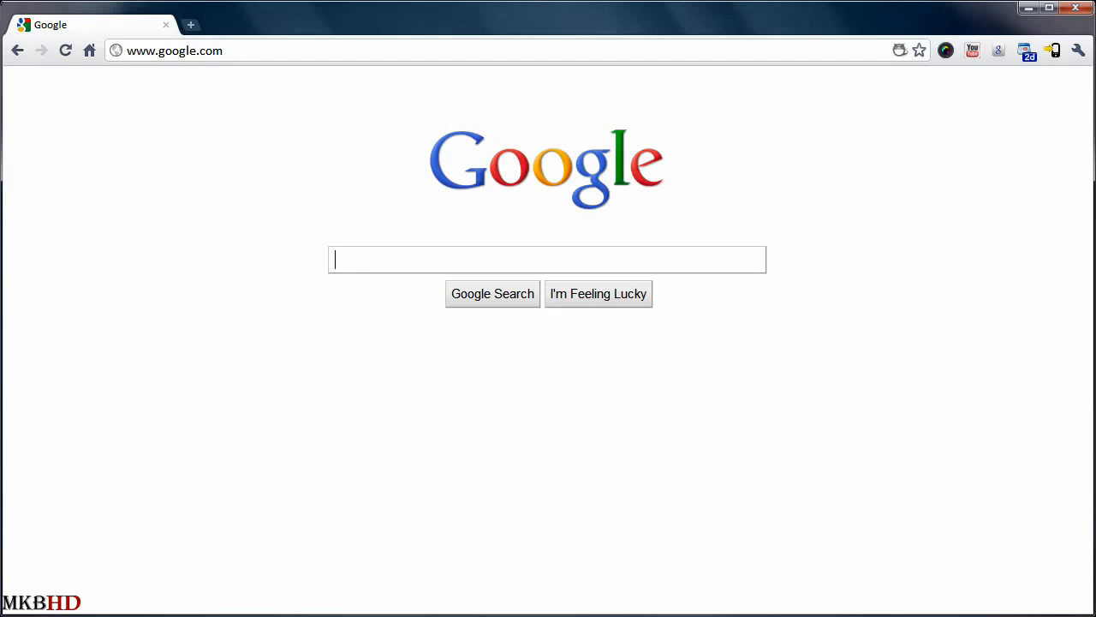
Go to the MKBHD YouTube channel by entering youtube.com/marq in the address bar
left_click(175, 50)
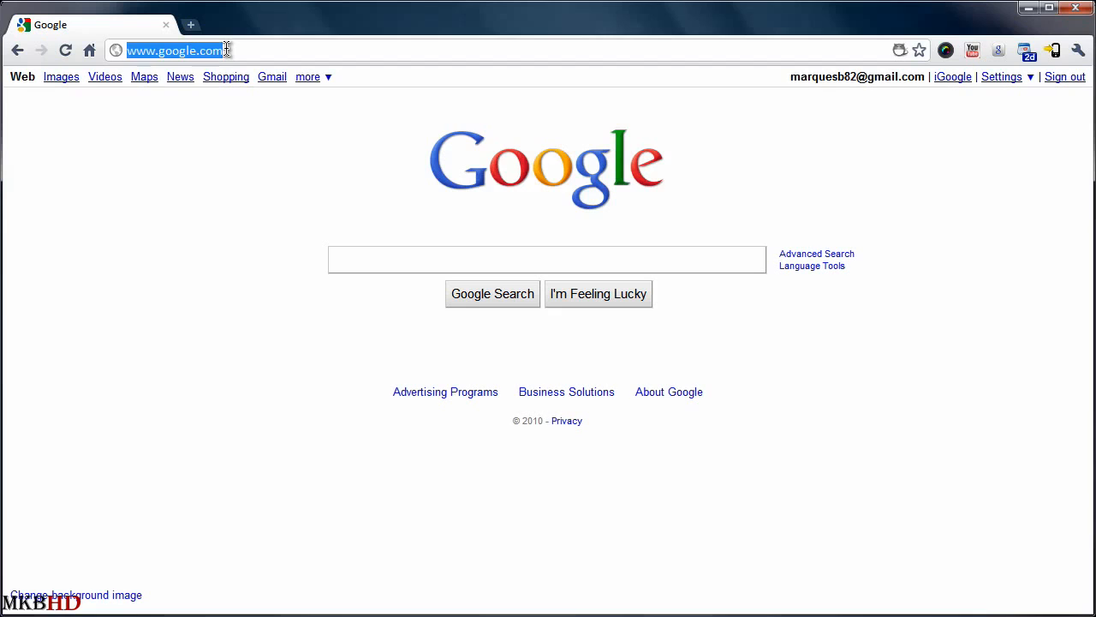
type("youtube.com/marquesbrownlee")
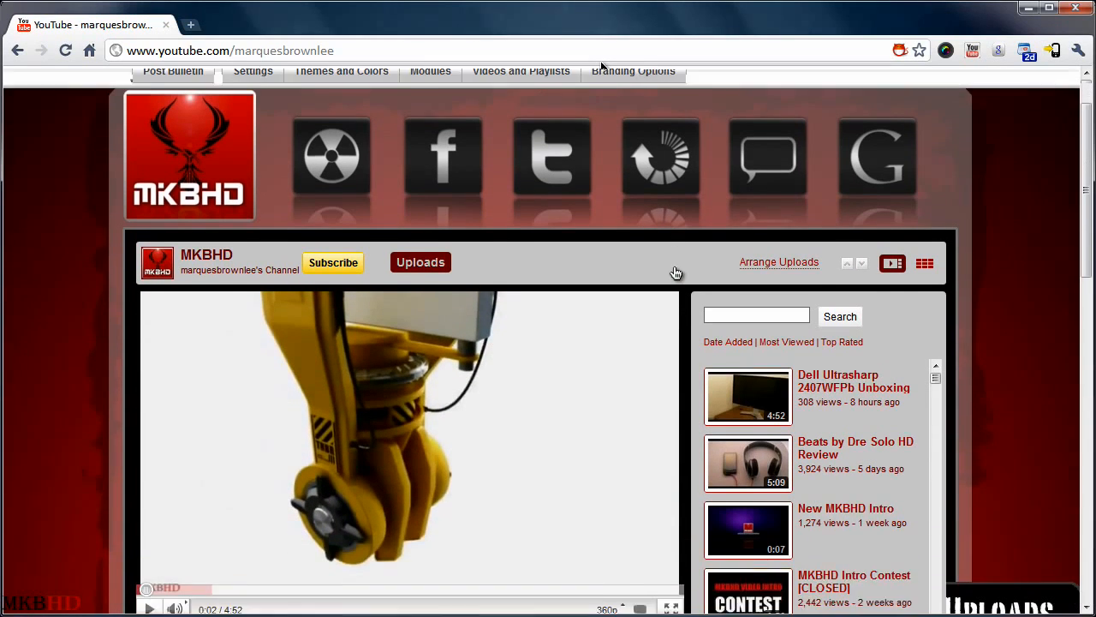
Scroll the channel page and open the Beats by Dre Solo HD Review watch page
scroll("down", 3)
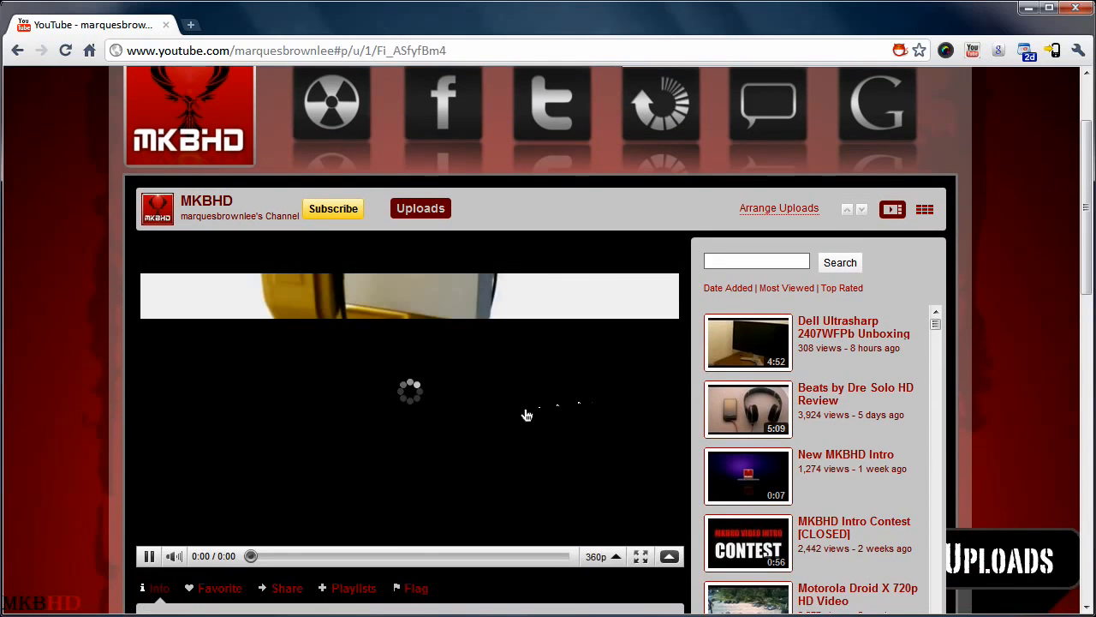
left_click(746, 407)
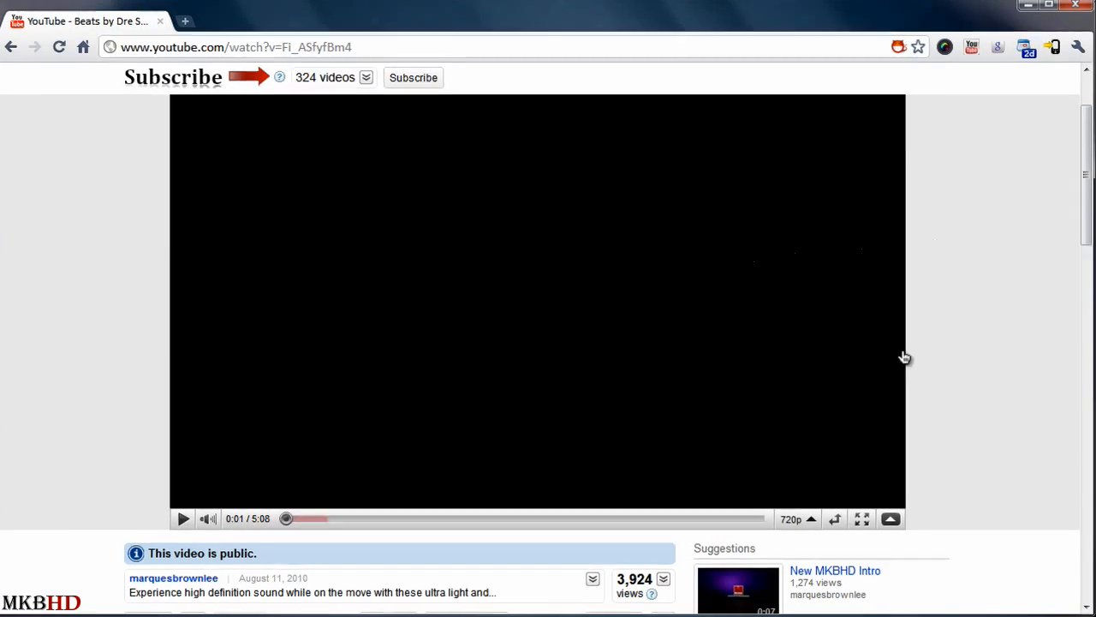
left_click(792, 517)
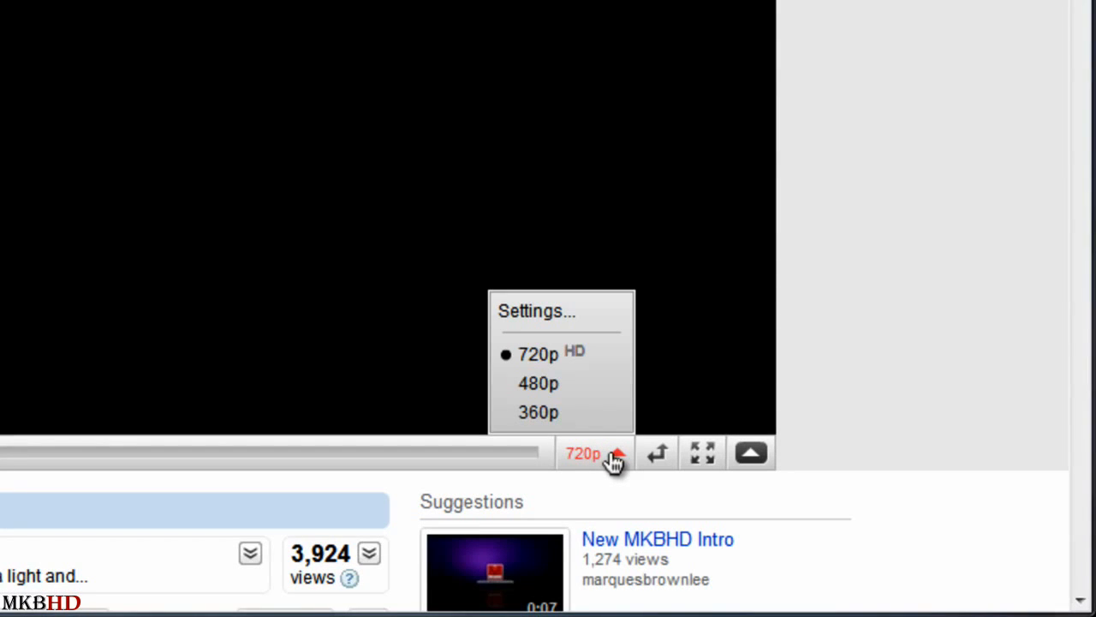
left_click(590, 452)
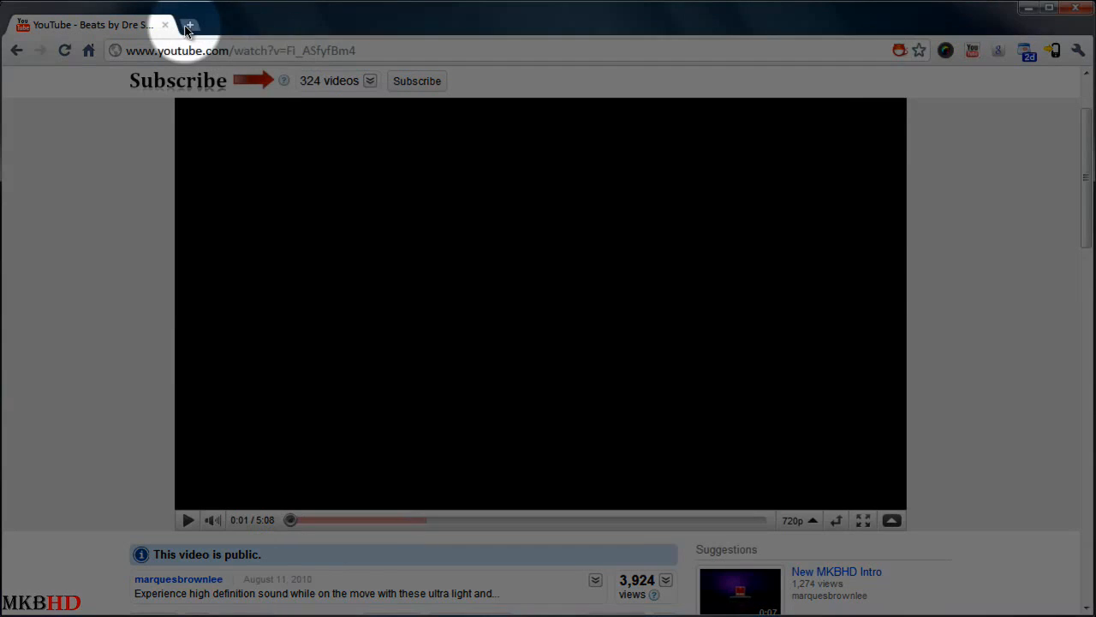
Load keepvid.com in a second browser tab beside the YouTube video
left_click(188, 25)
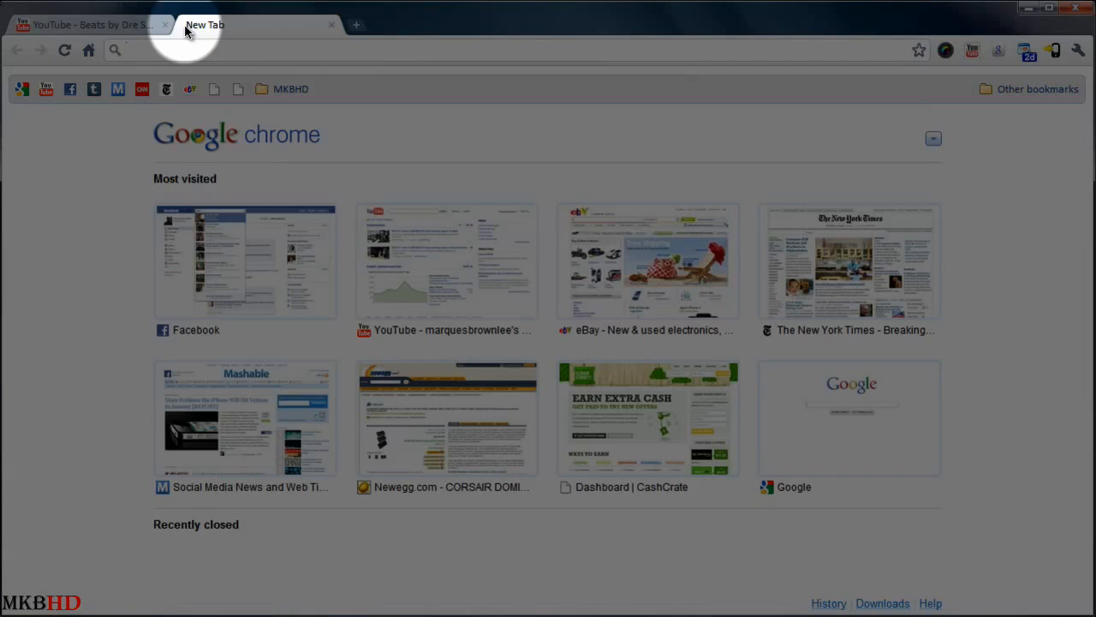
type("keepvid.com")
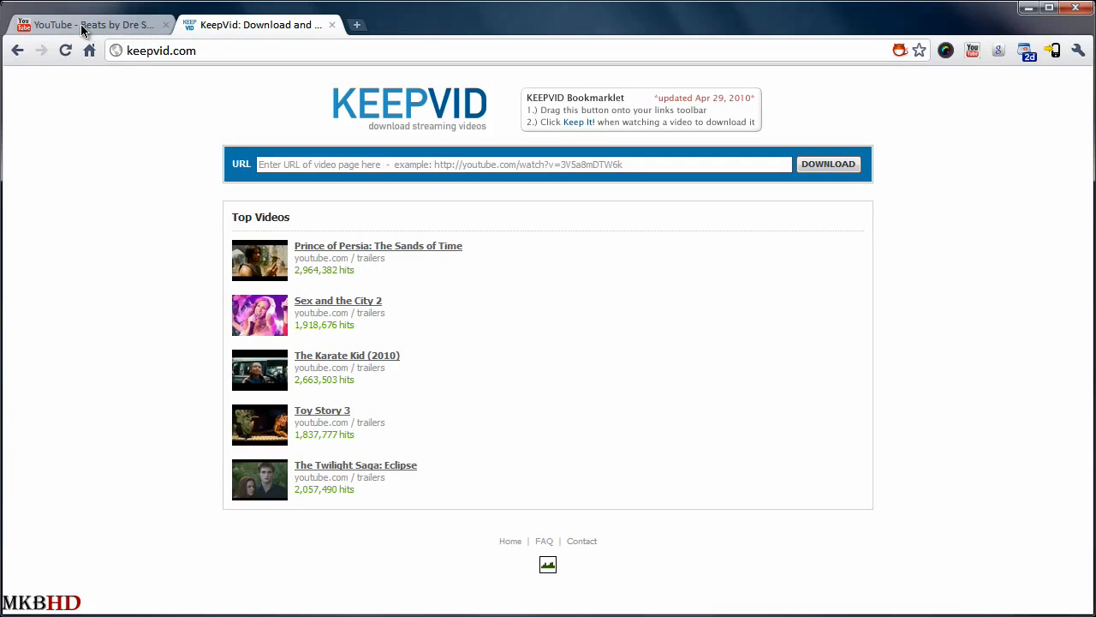
left_click(94, 24)
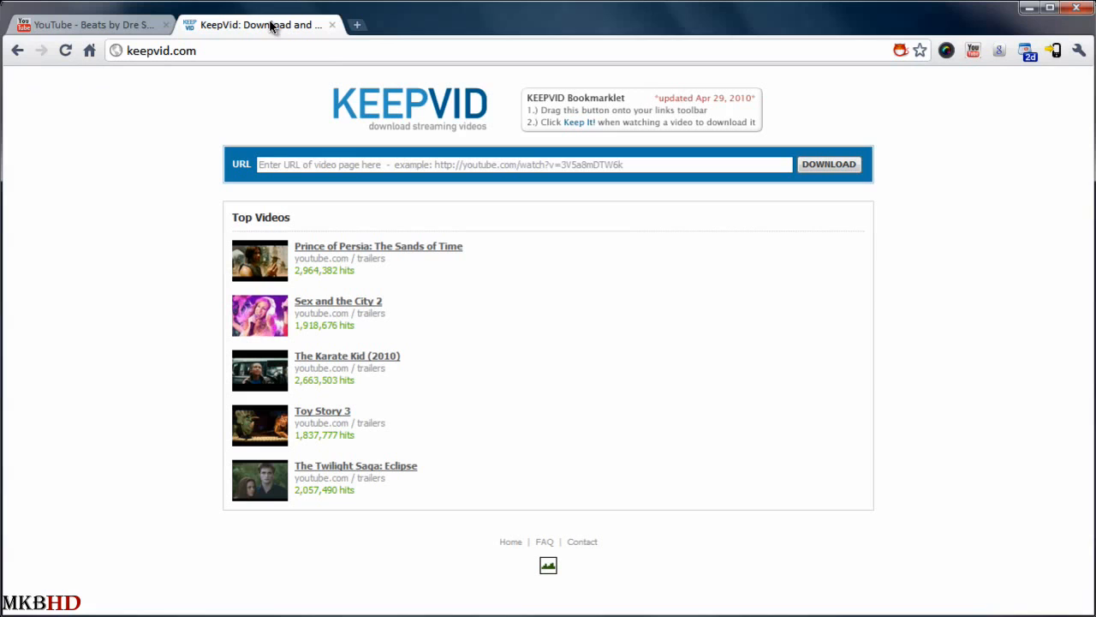
left_click(524, 165)
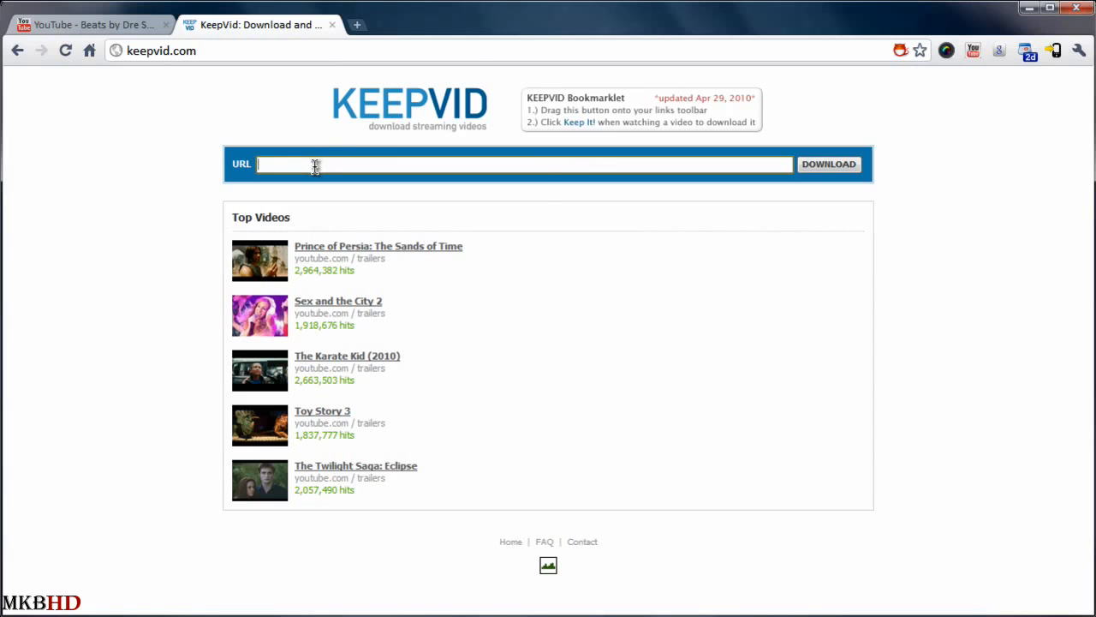
right_click(315, 165)
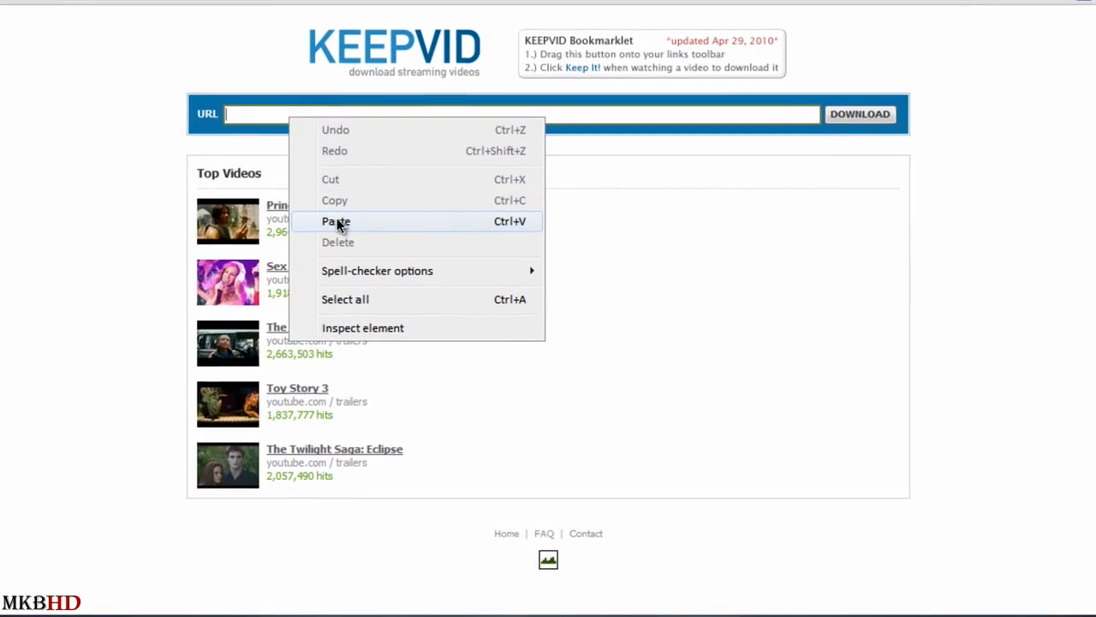
left_click(336, 221)
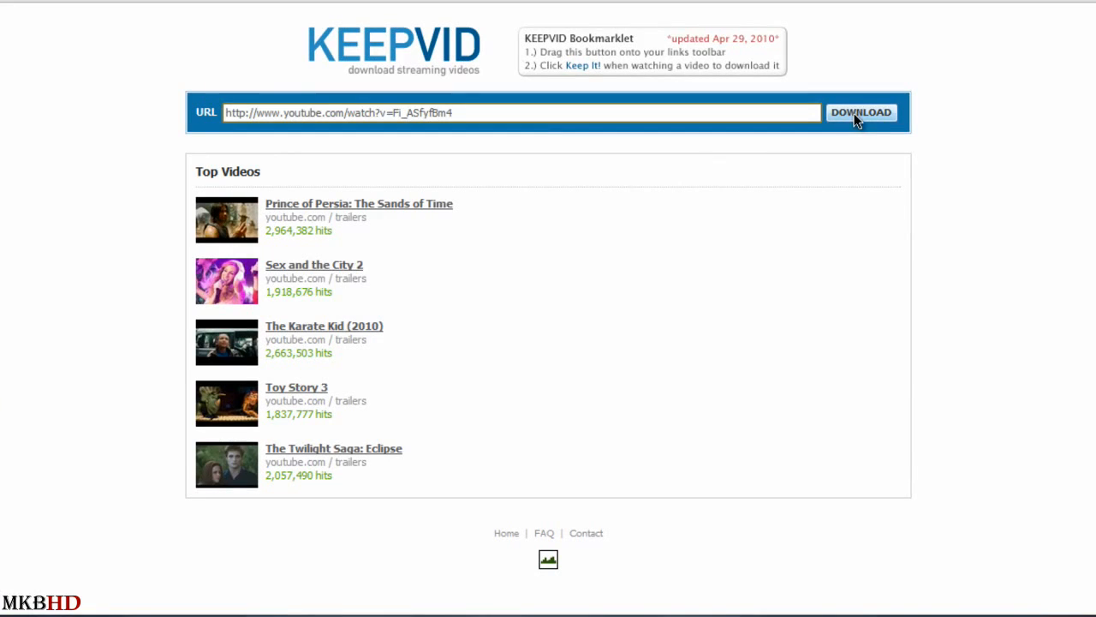